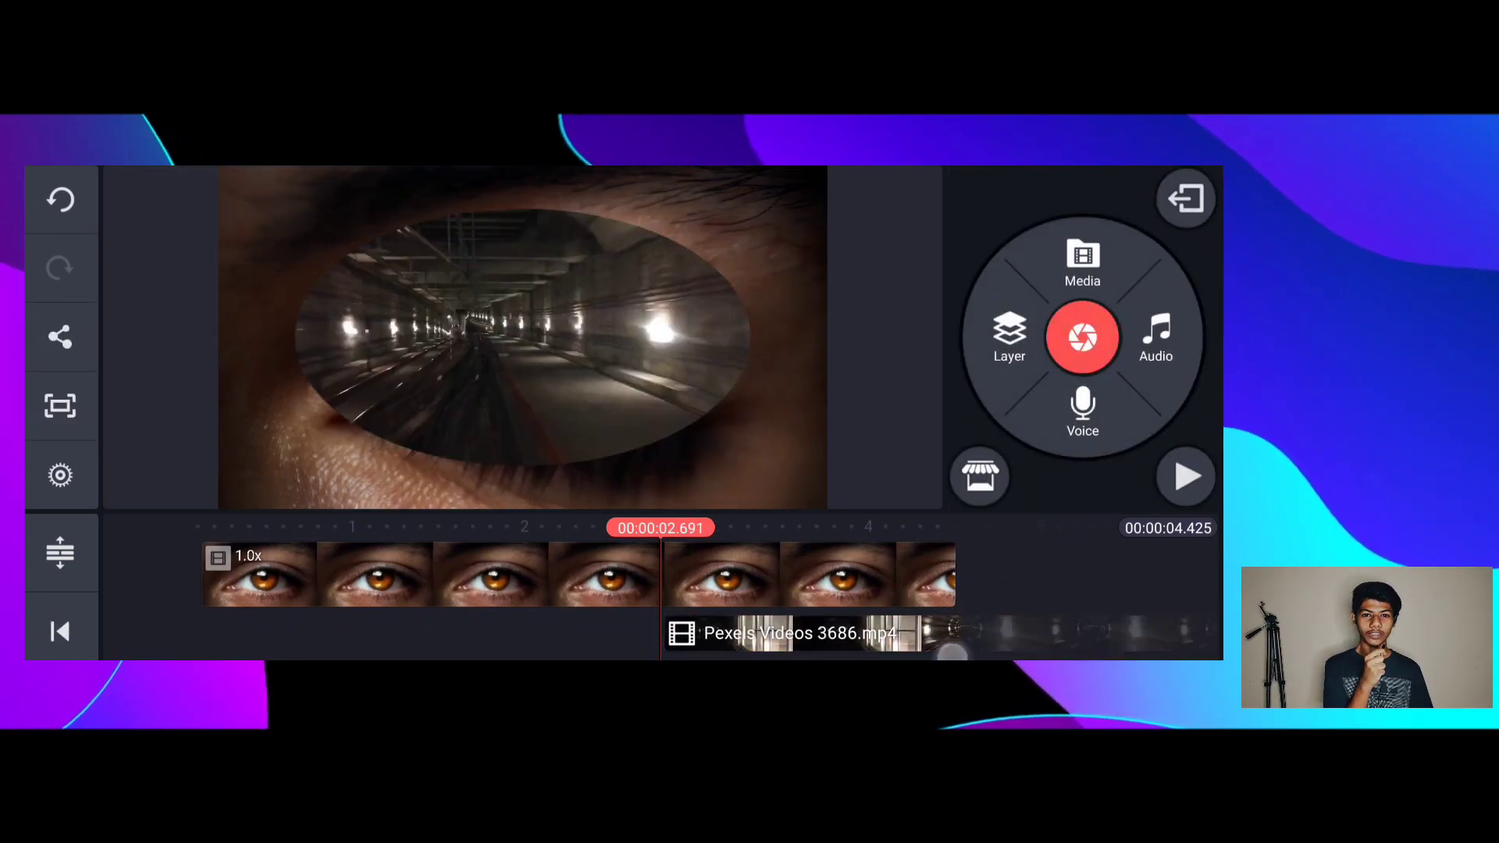
Step: Give the tunnel video overlay inside the iris a one-second Fade in-animation
left_click(798, 633)
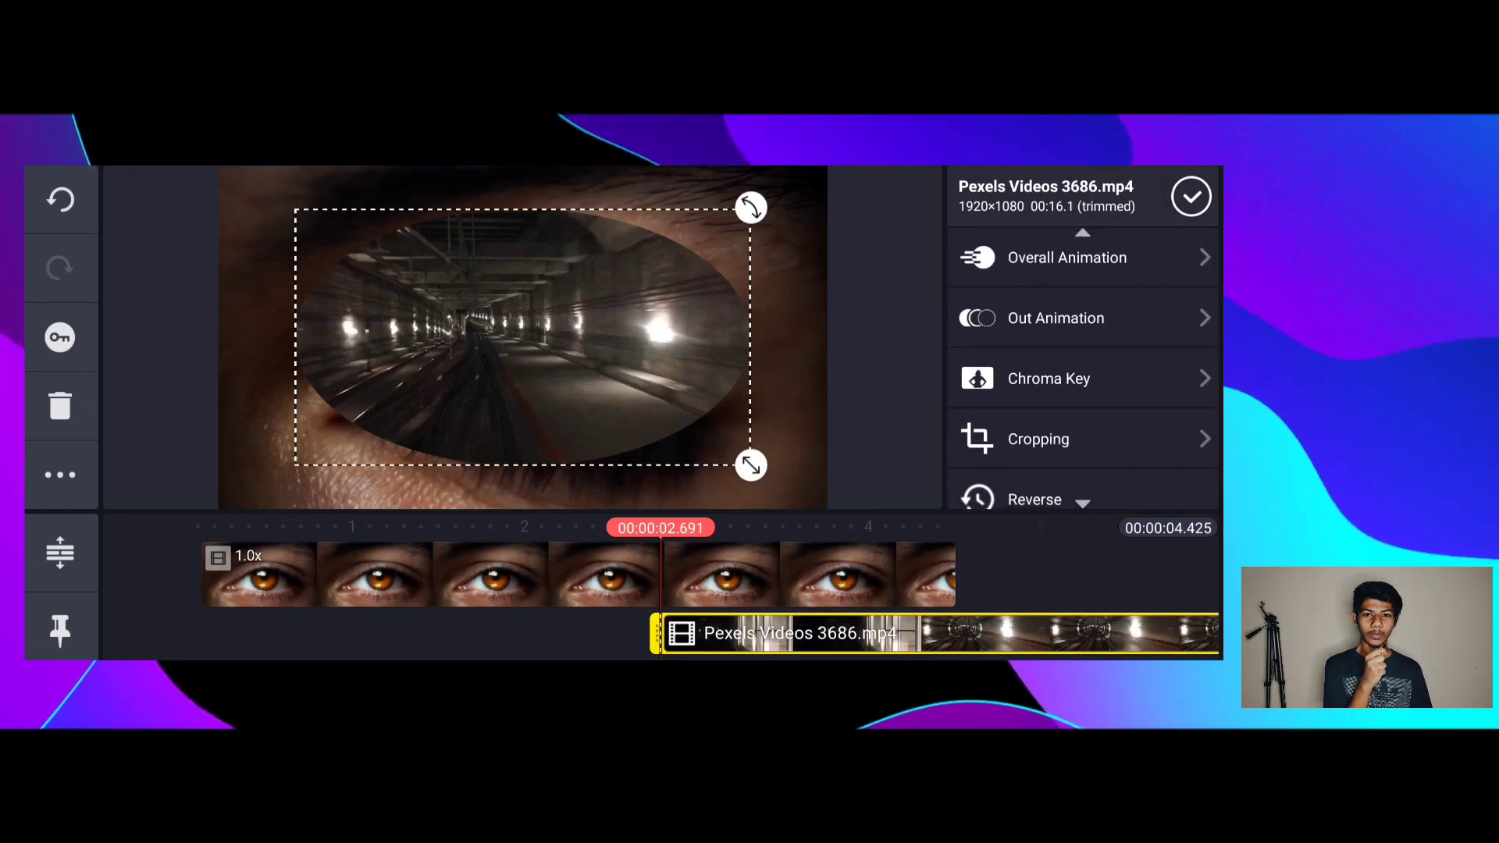
left_click(1038, 439)
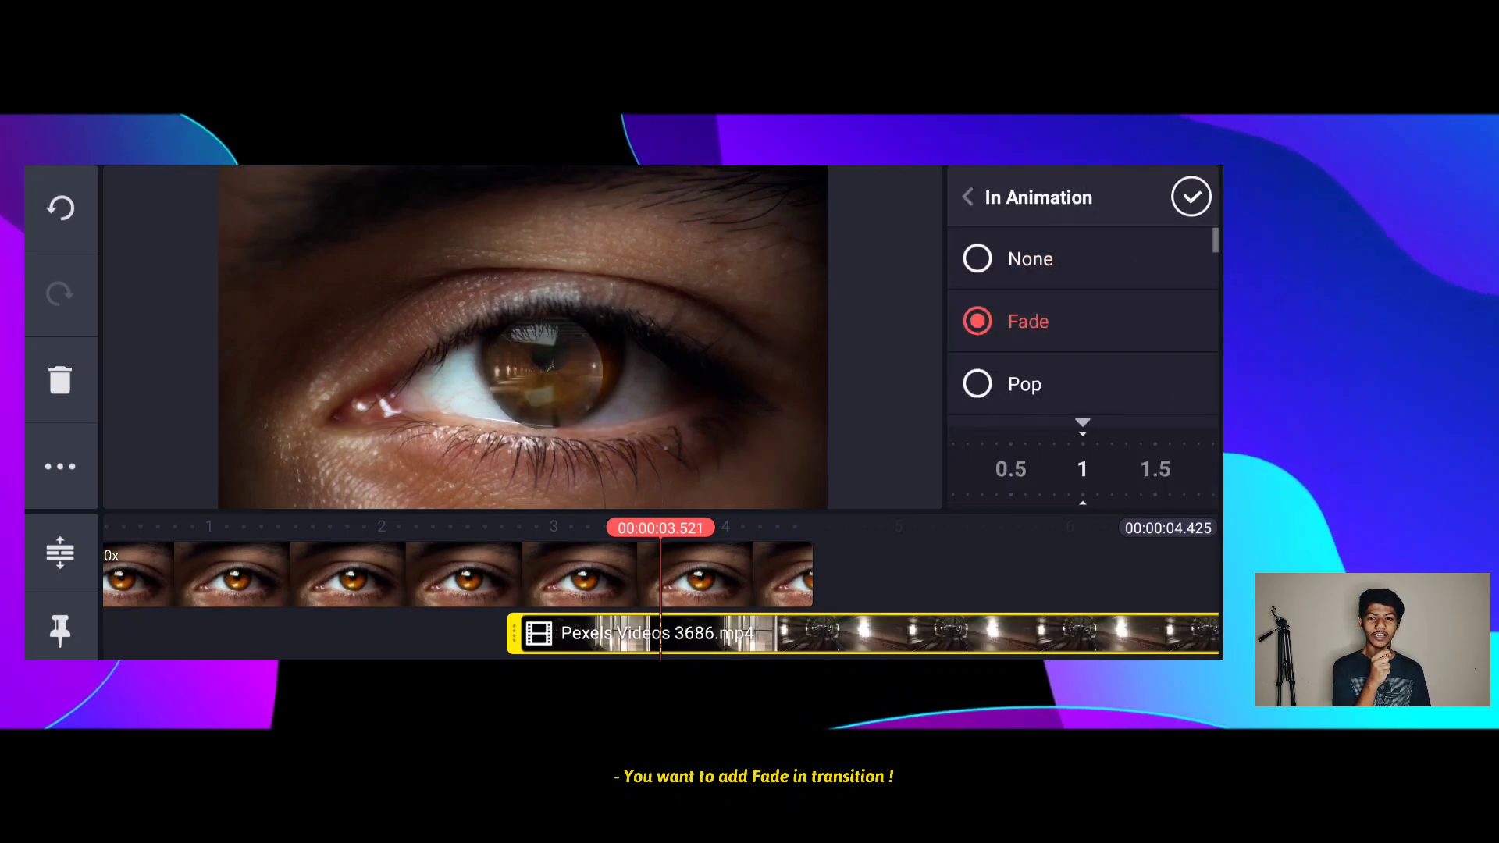
Step: Confirm the Fade in-animation on the tunnel overlay
left_click(1191, 196)
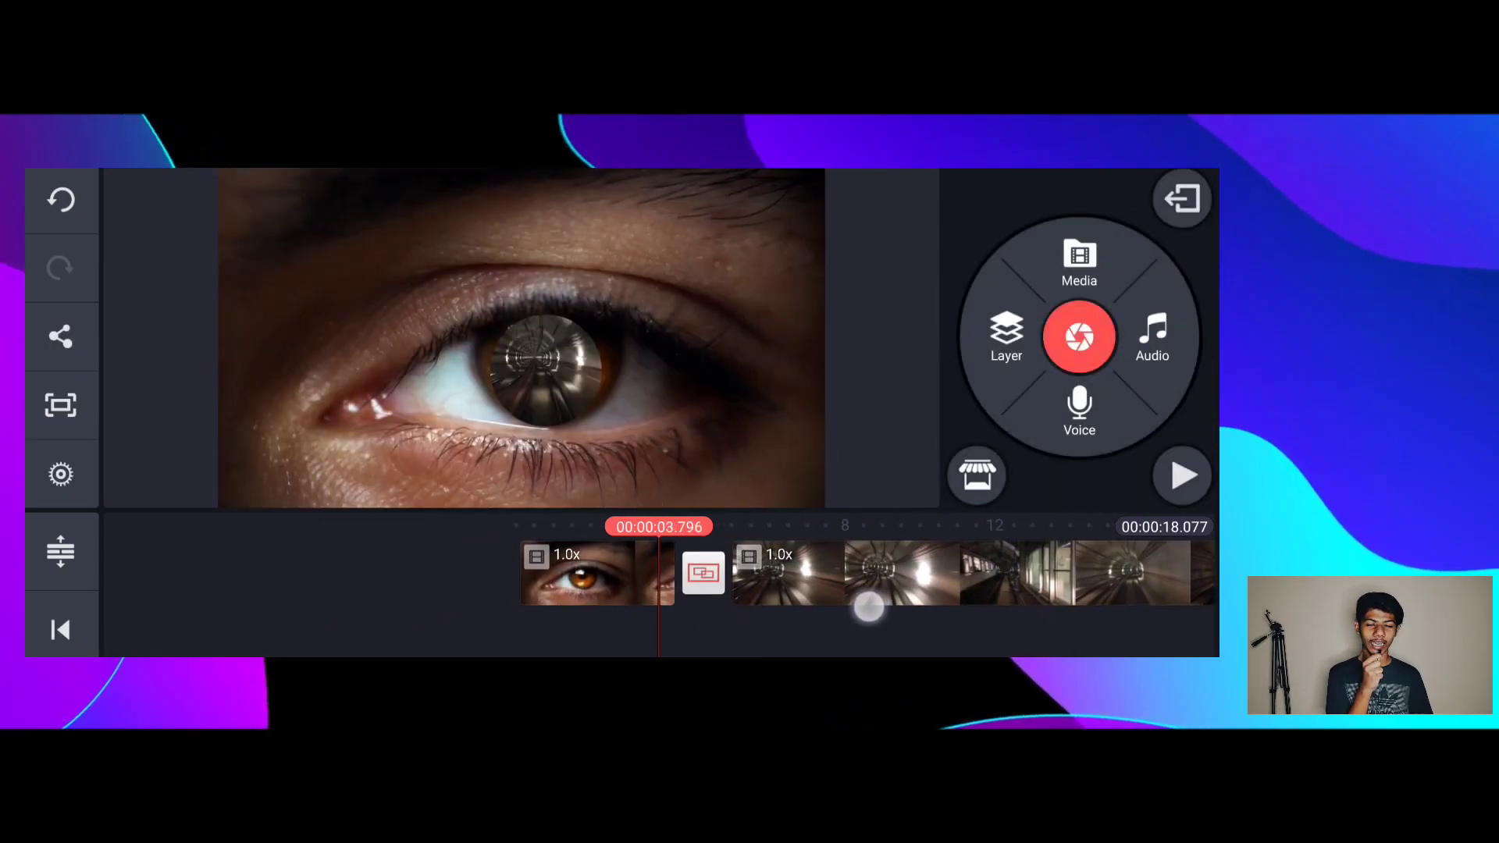
Step: Rewind to the project start and play back the preview
left_click(574, 574)
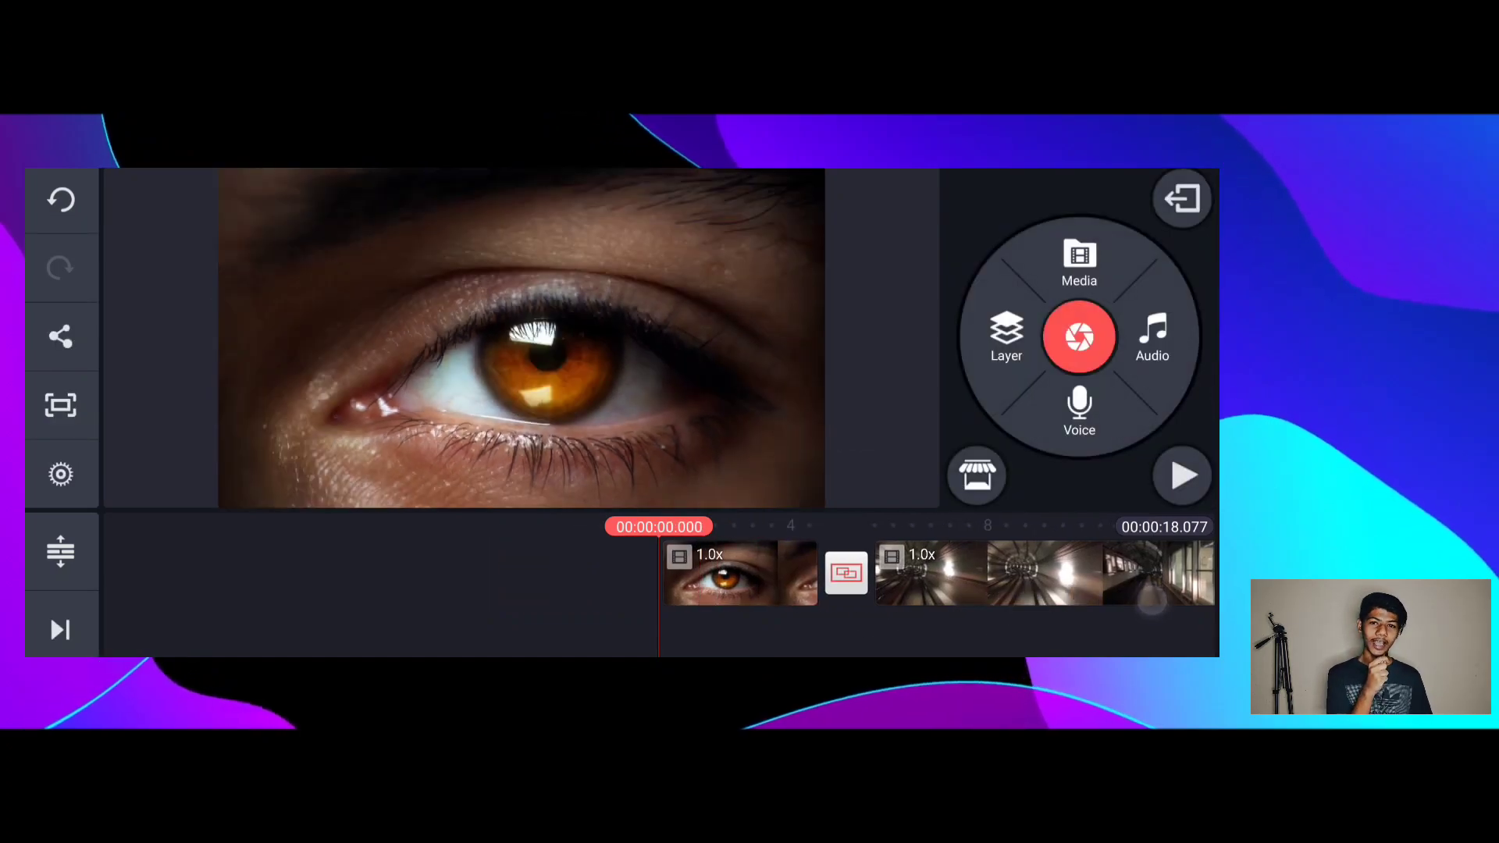
left_click(1183, 476)
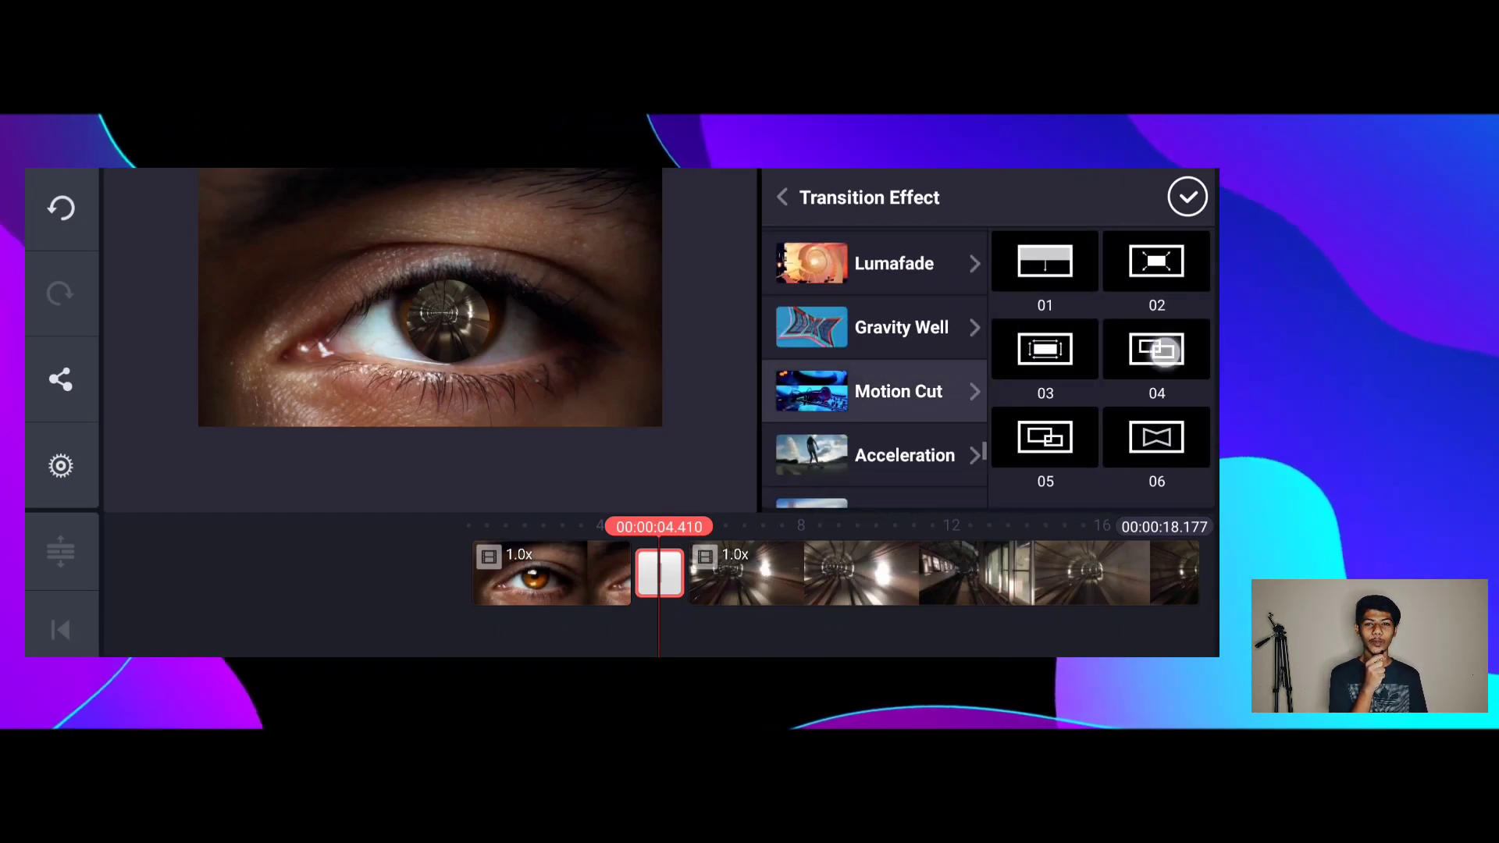
Step: Apply Motion Cut 04 to the eye-to-tunnel cut and browse the store's Action transitions
left_click(1156, 347)
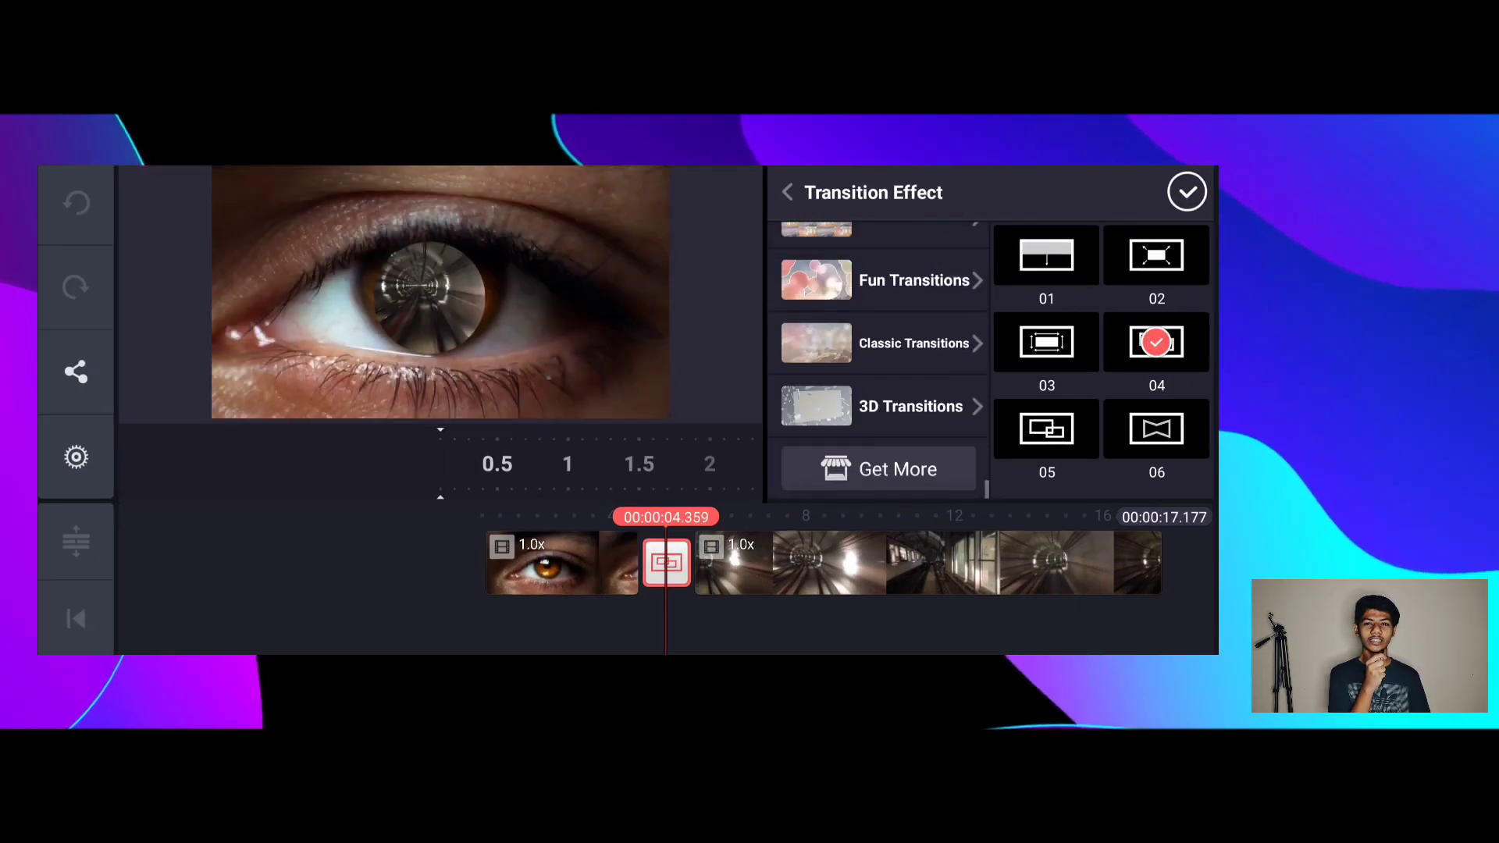
left_click(896, 469)
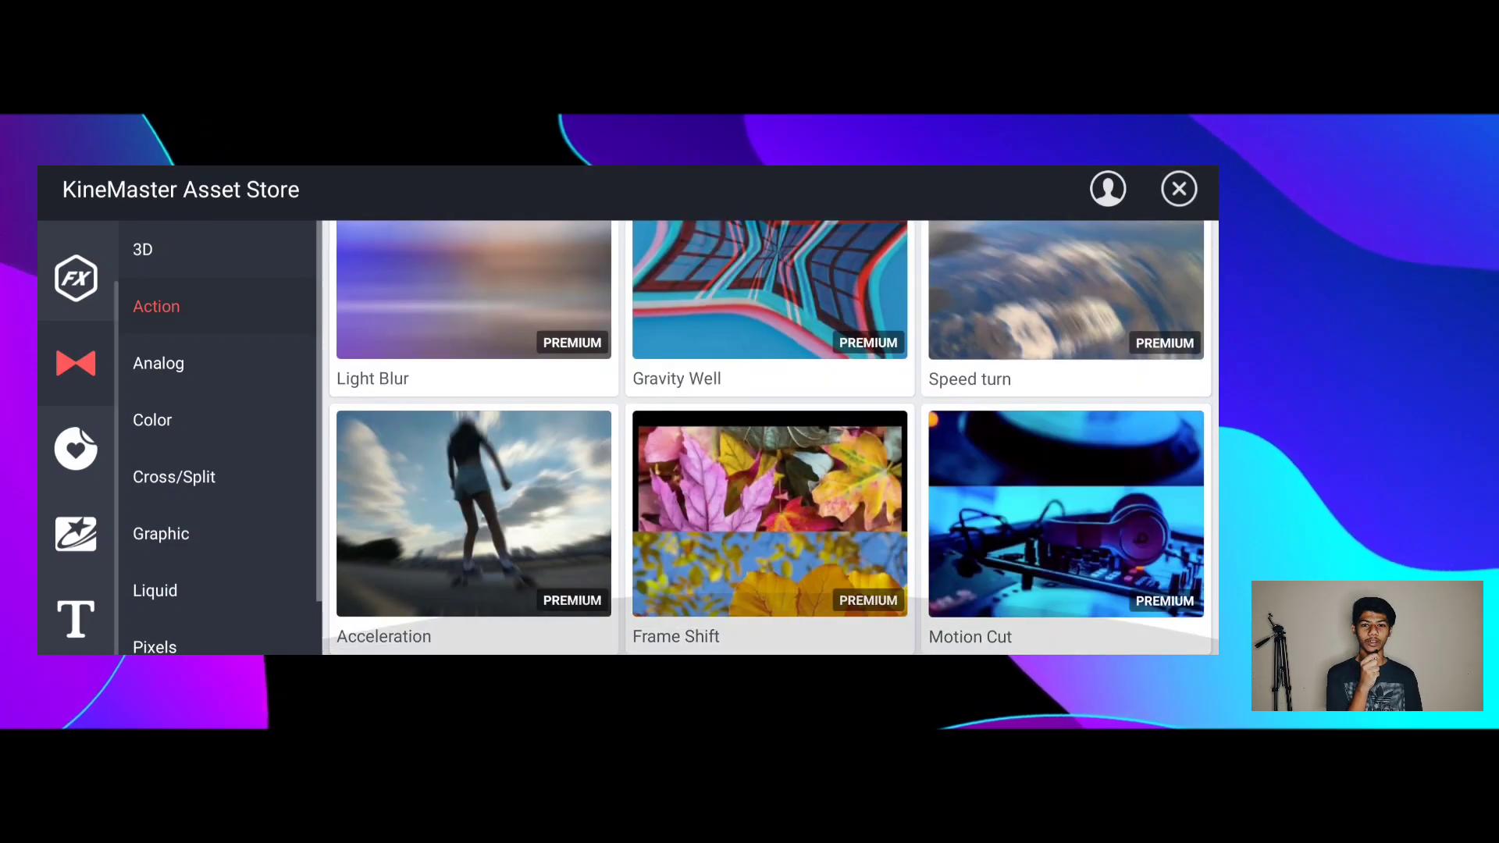
Step: Check the Motion Cut pack, leave the store, and reapply Motion Cut 04 at 1.5 seconds
left_click(1064, 513)
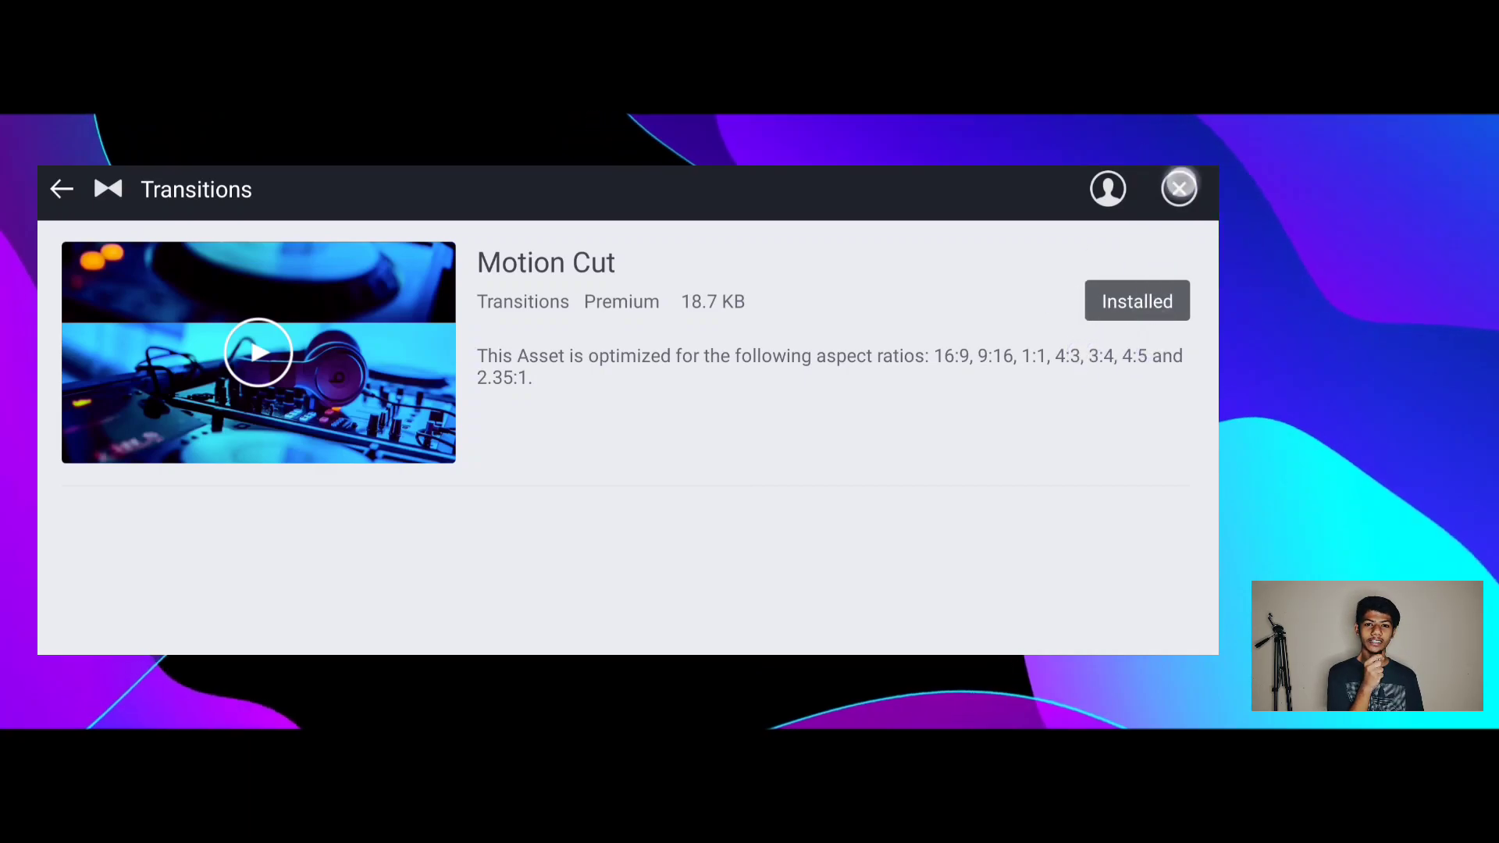
left_click(1179, 188)
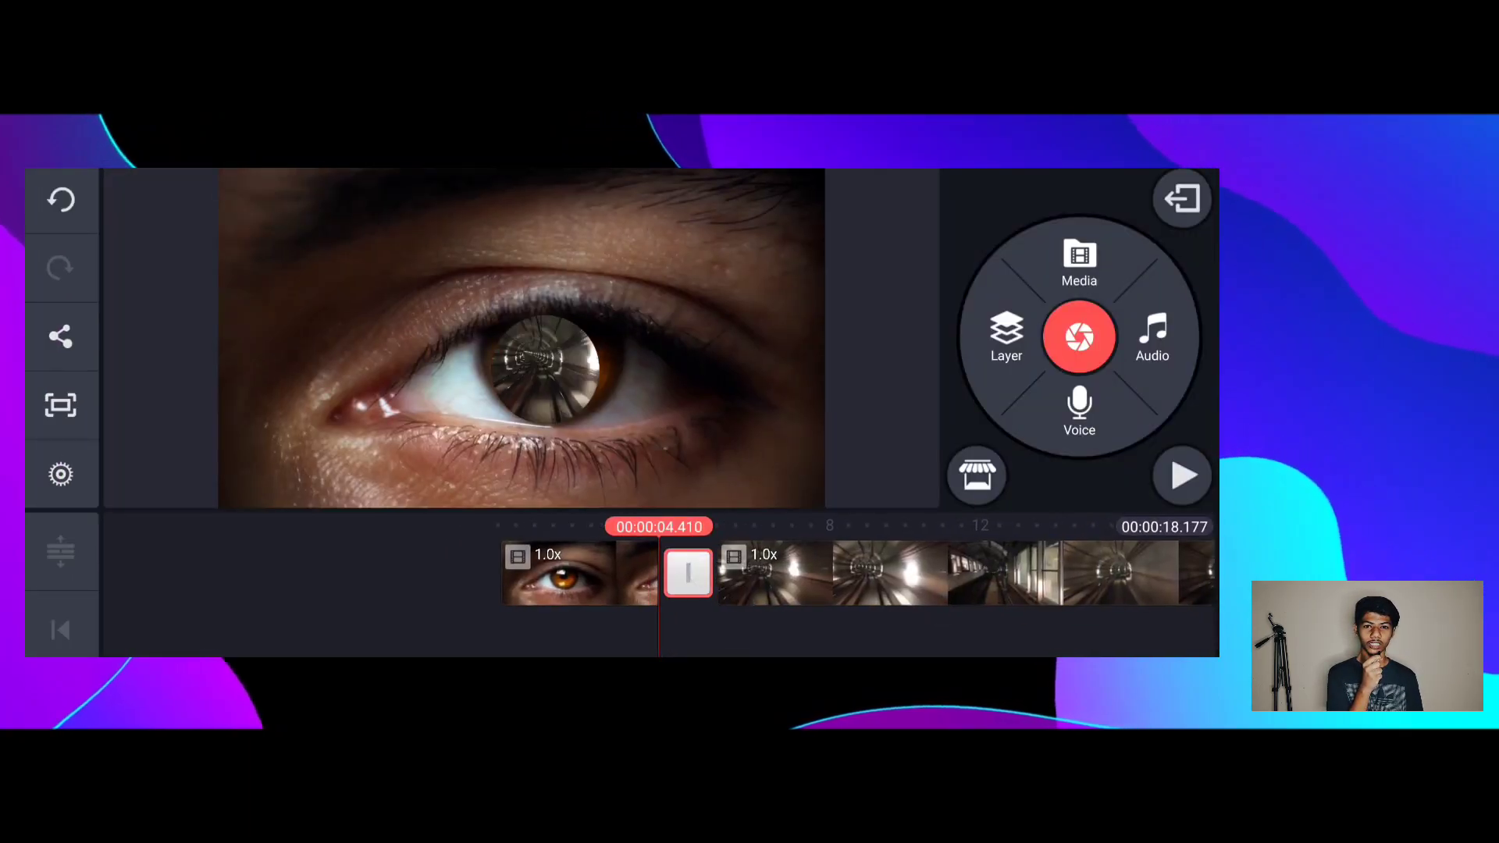
left_click(687, 574)
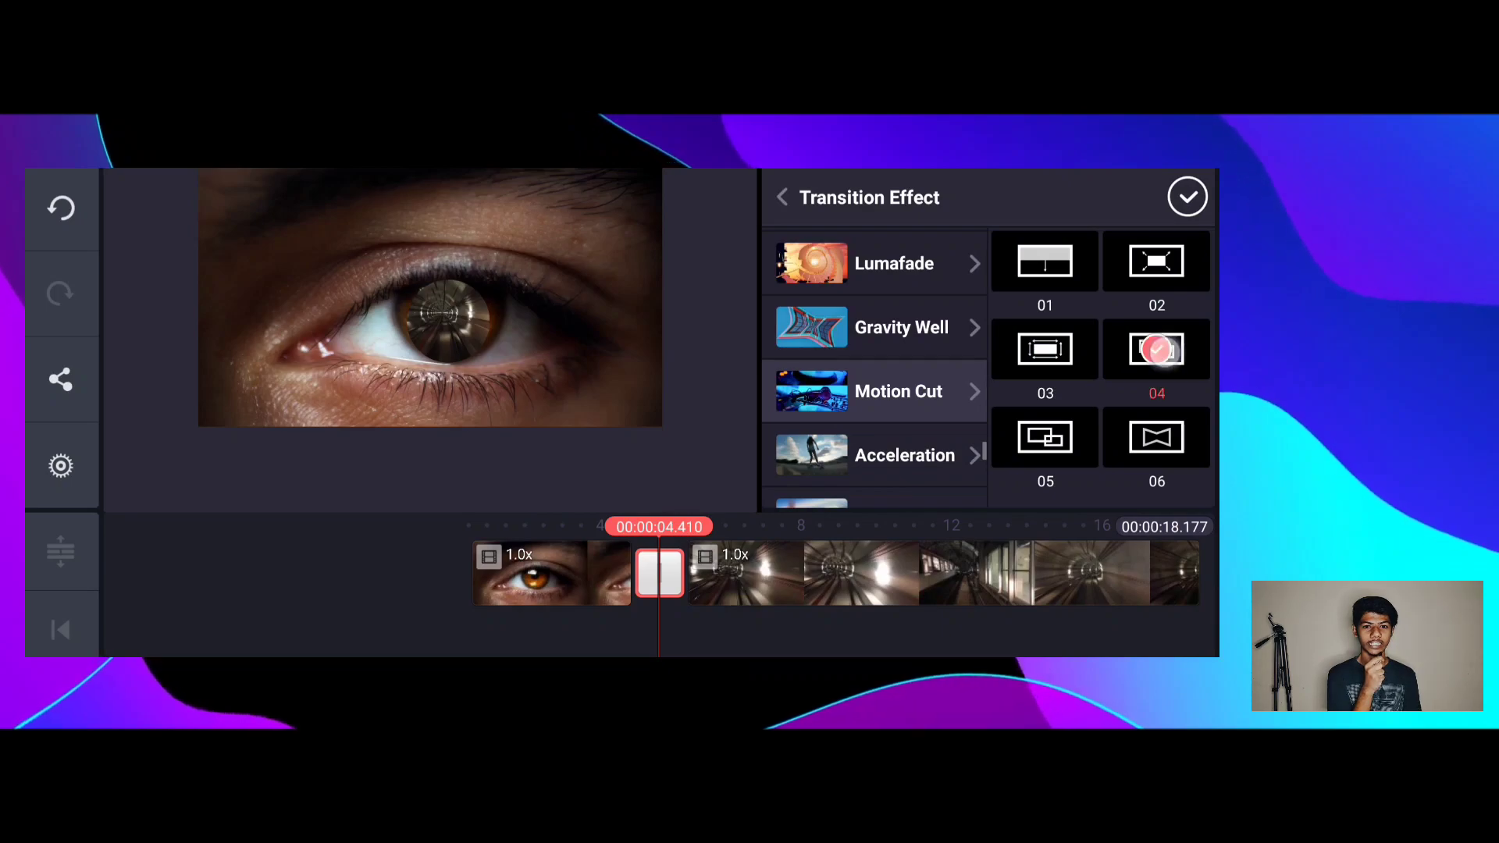
left_click(874, 391)
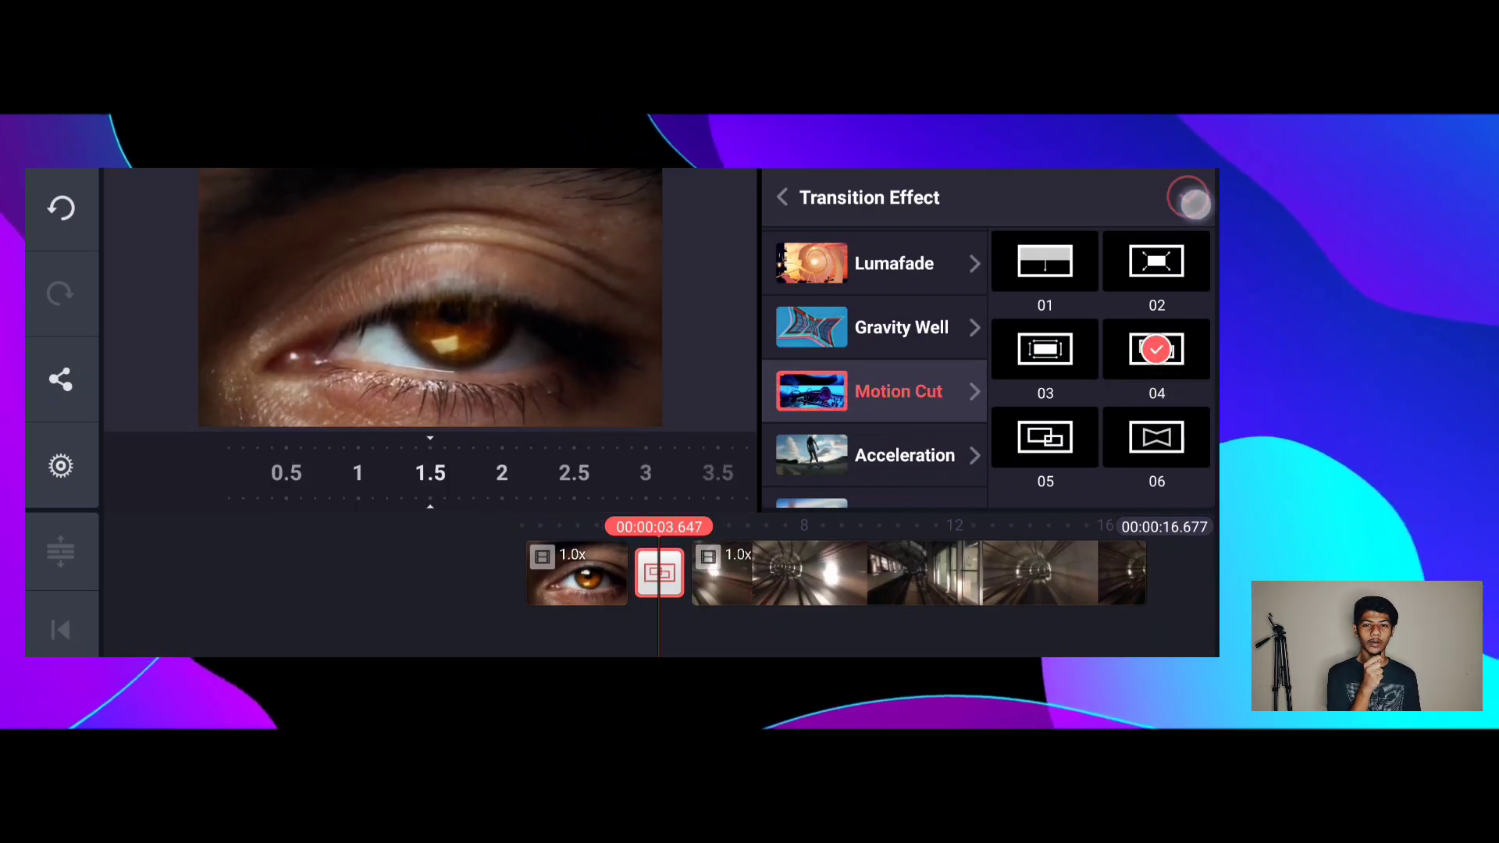